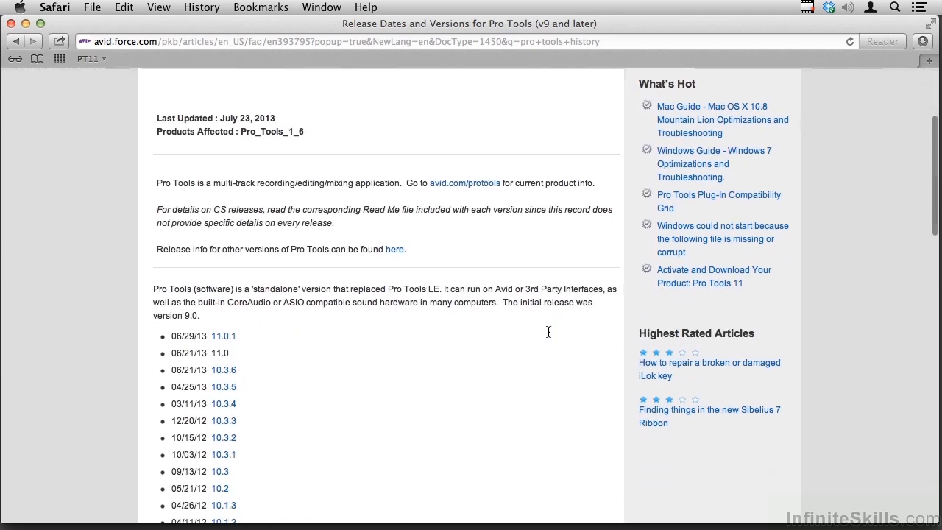
scroll("down", 3)
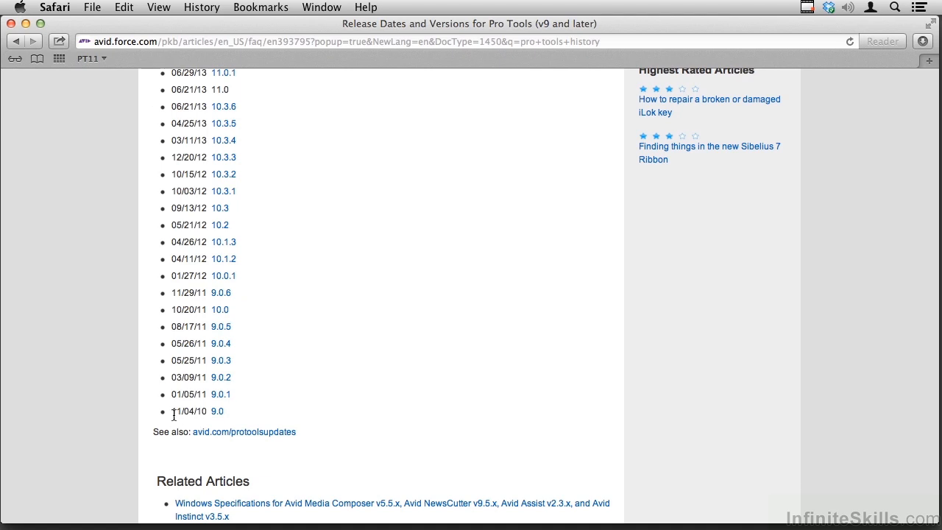
mouse_move(333, 382)
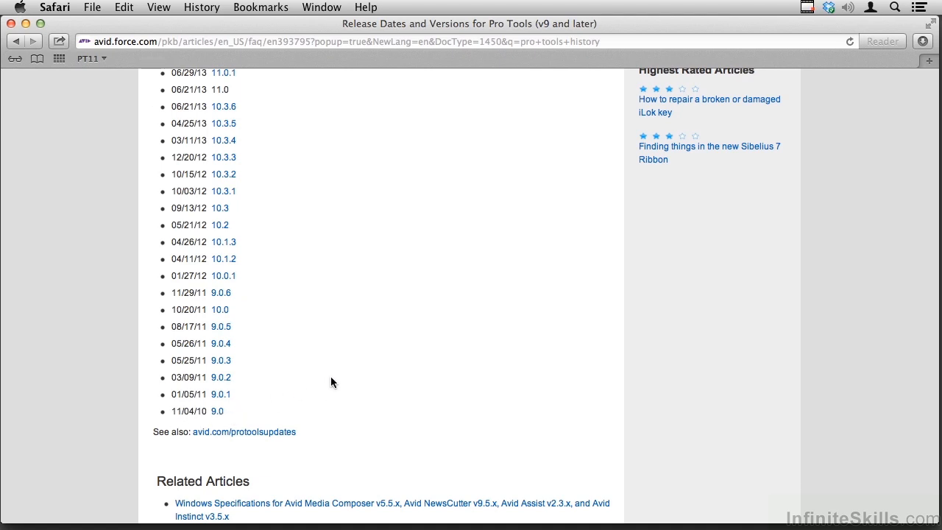